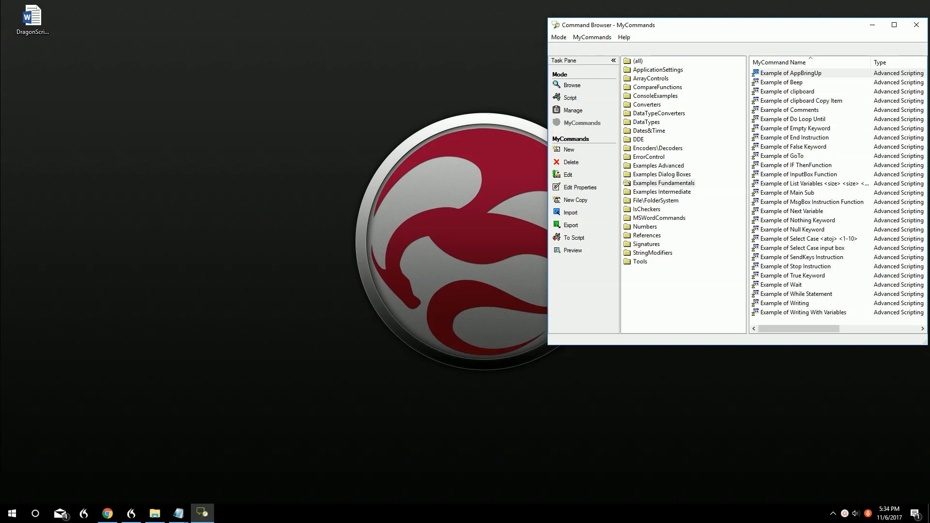
{"action": "left_click", "coordinate": [789, 73]}
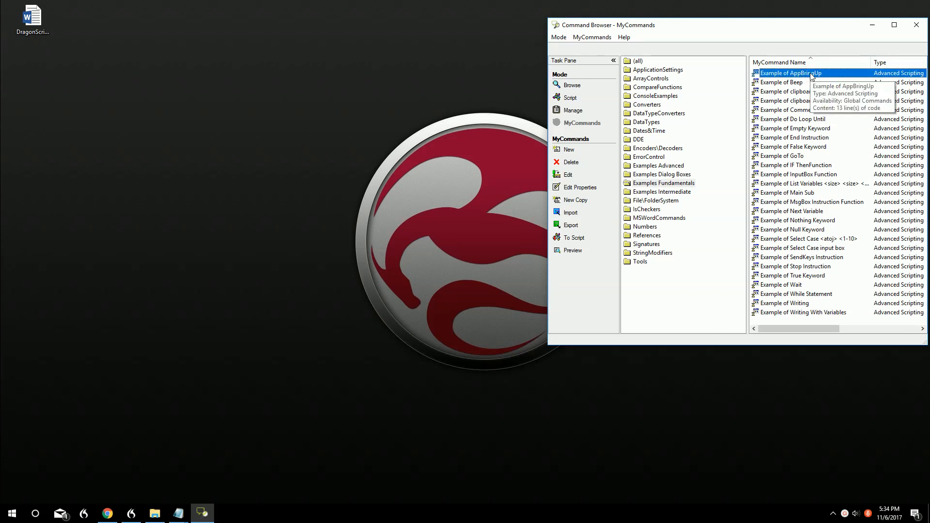
{"action": "left_click", "coordinate": [663, 184]}
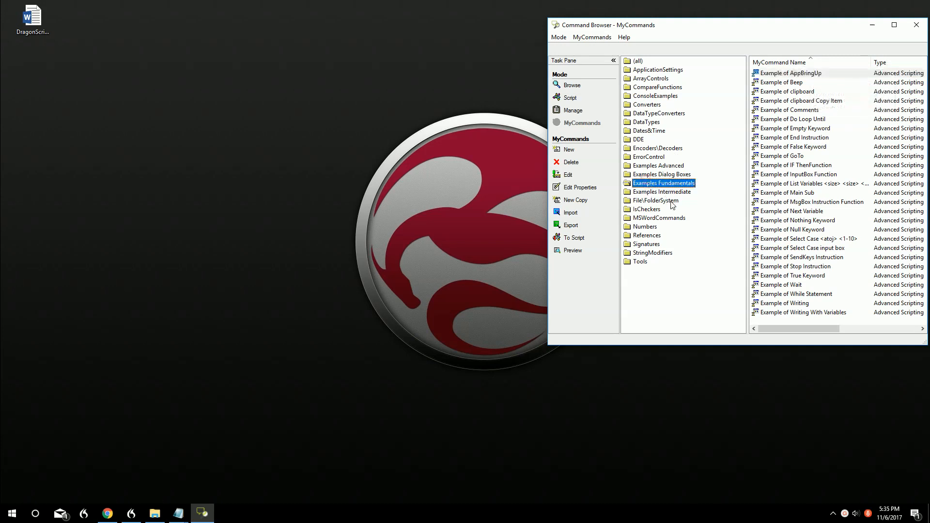
{"action": "mouse_move", "coordinate": [666, 407]}
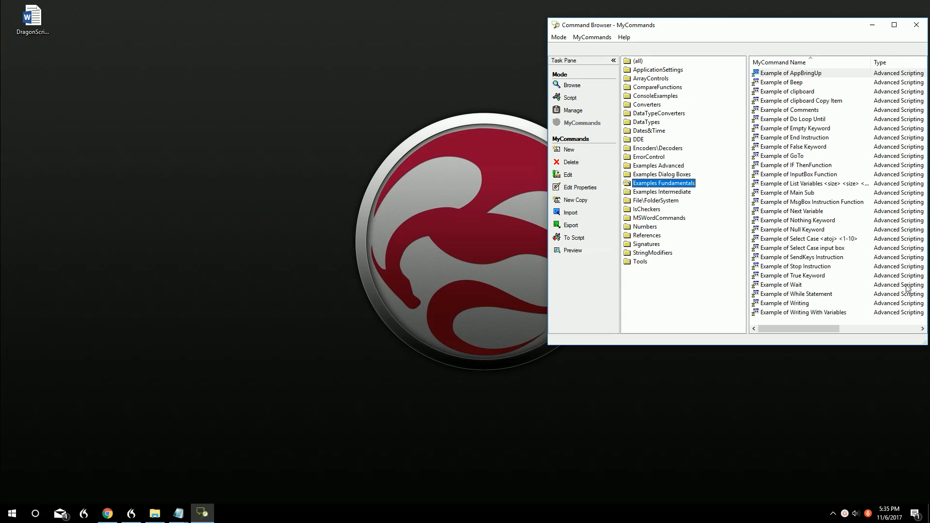
{"action": "left_click", "coordinate": [792, 73]}
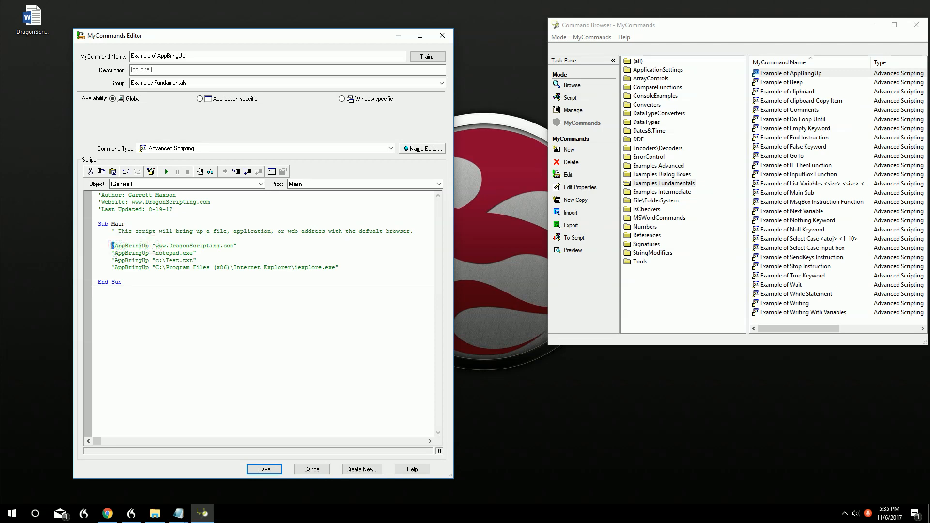
{"action": "left_click", "coordinate": [114, 245]}
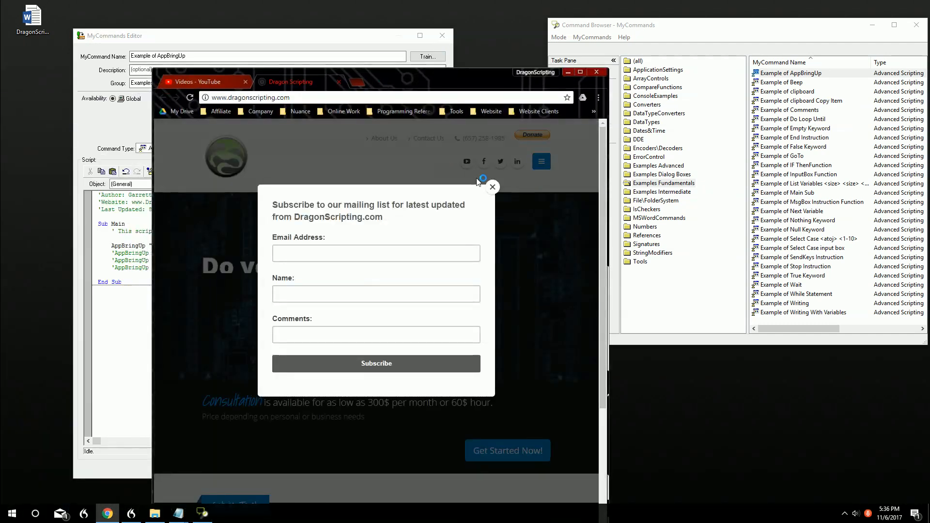
Close the mailing-list signup popup on the DragonScripting.com homepage
{"action": "left_click", "coordinate": [492, 188]}
{"action": "type", "text": "'"}
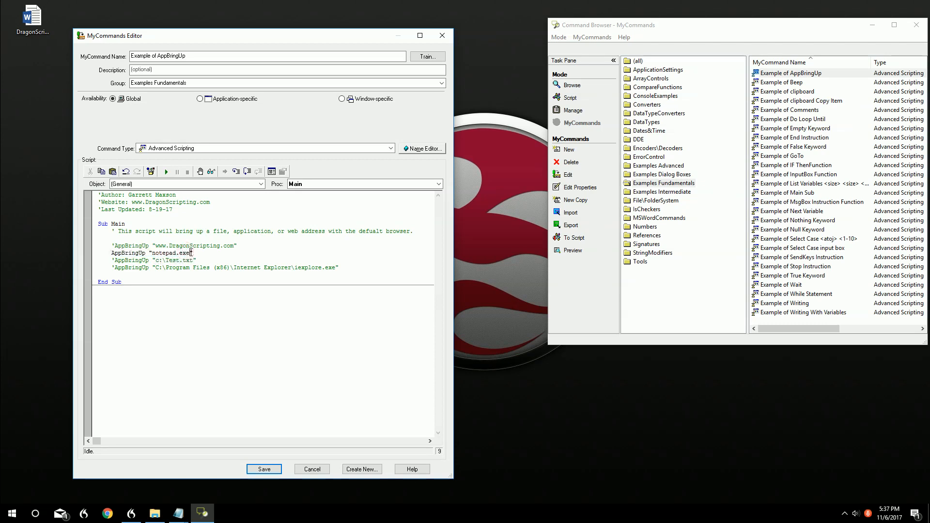
Switch the active line to notepad.exe, run it, and close the blank Notepad window
{"action": "double_click", "coordinate": [181, 253]}
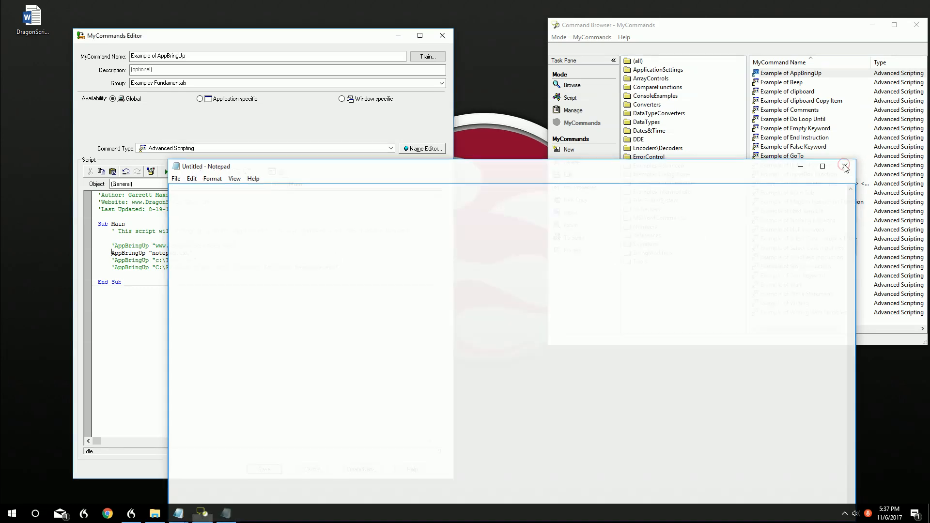
{"action": "left_click", "coordinate": [845, 166]}
{"action": "type", "text": "'"}
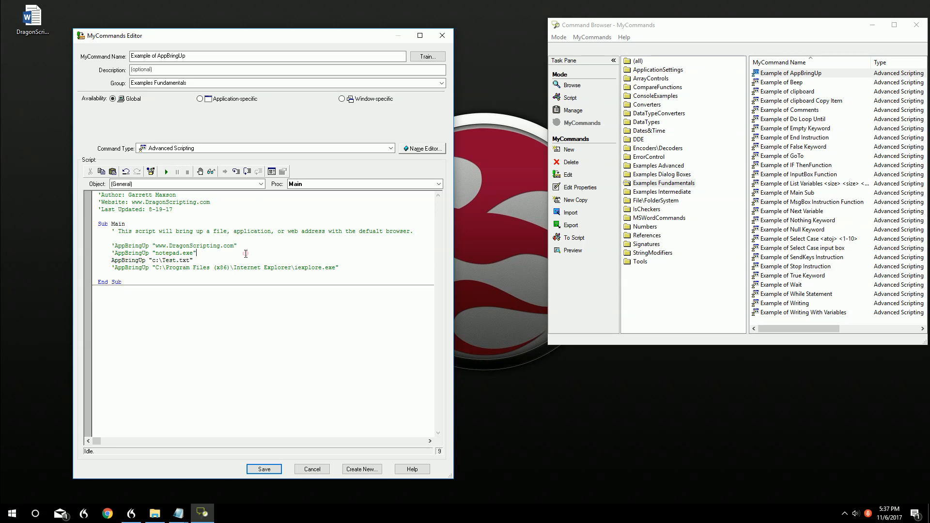
{"action": "mouse_move", "coordinate": [165, 171]}
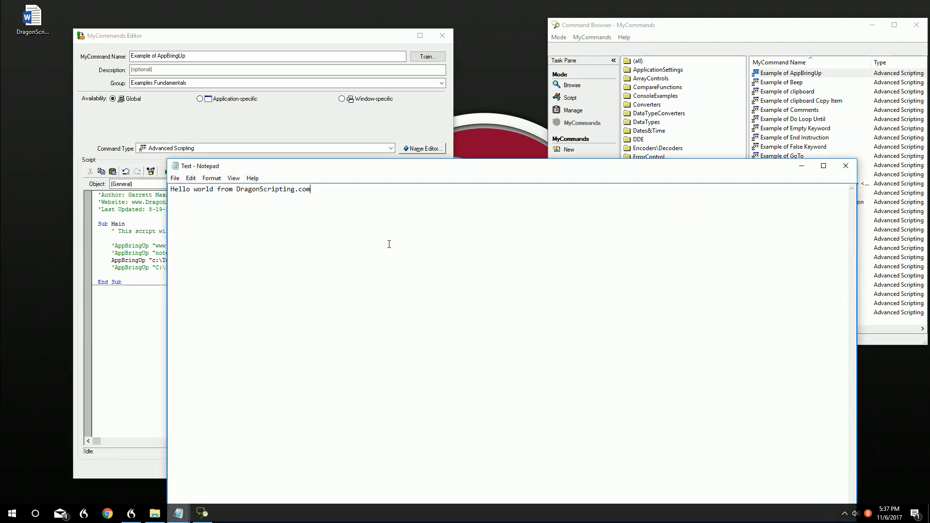
{"action": "mouse_move", "coordinate": [837, 165]}
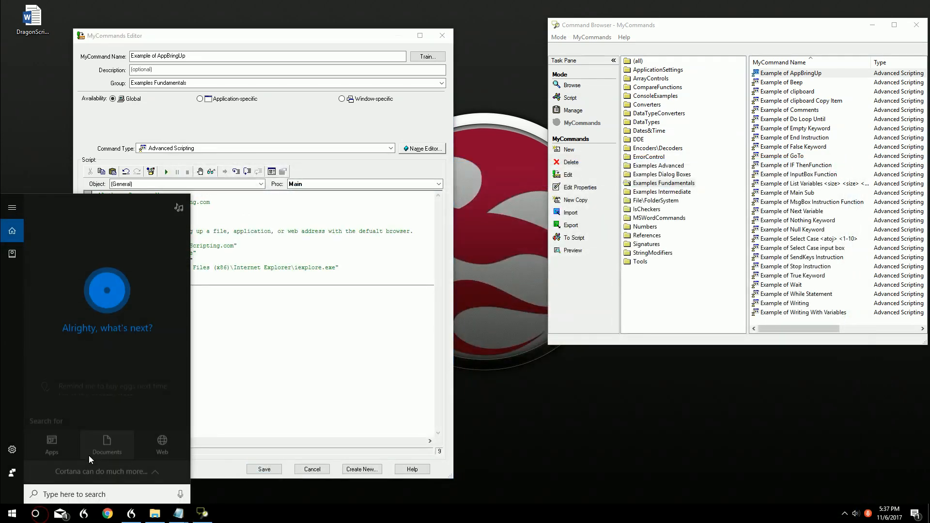
Activate the c:\Test.txt line to show Hello world in Notepad, then search 'this' from Start
{"action": "type", "text": "this"}
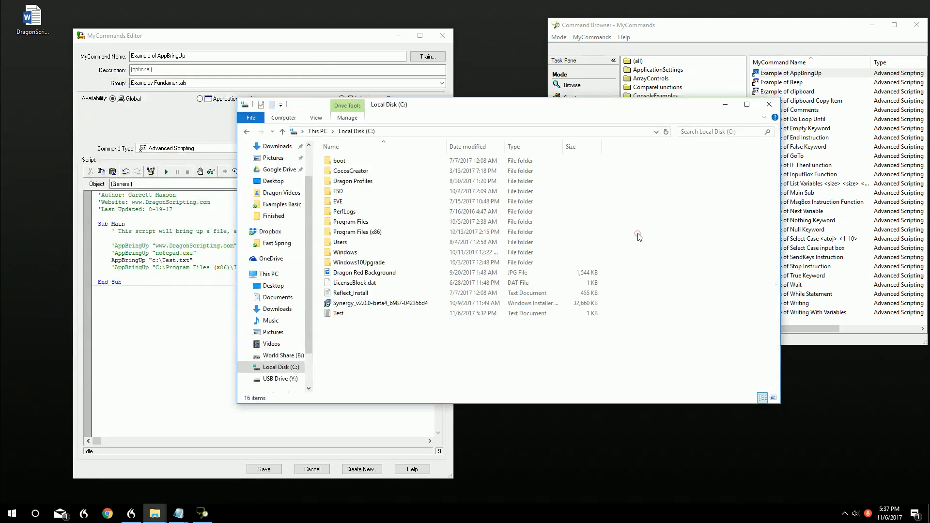
Show the Test file in the root of Local Disk (C:) and close File Explorer
{"action": "left_click", "coordinate": [338, 313]}
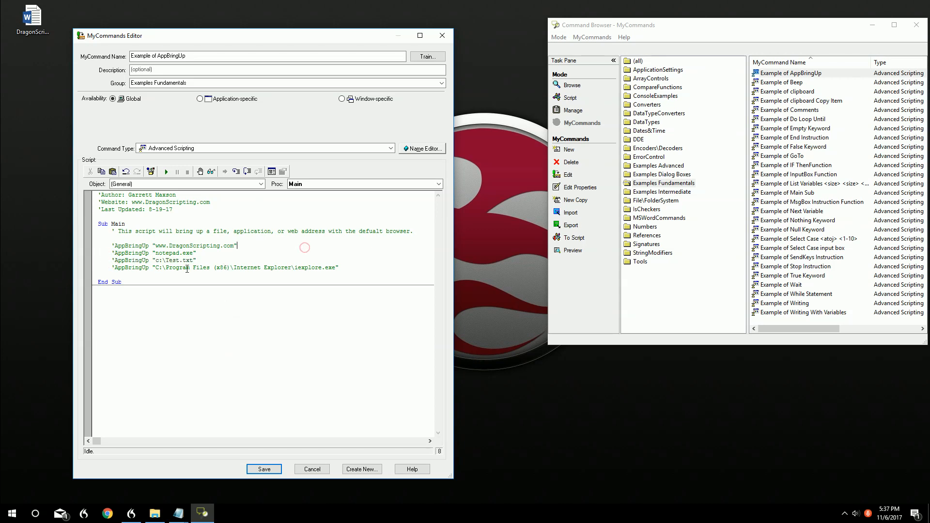
{"action": "double_click", "coordinate": [181, 260]}
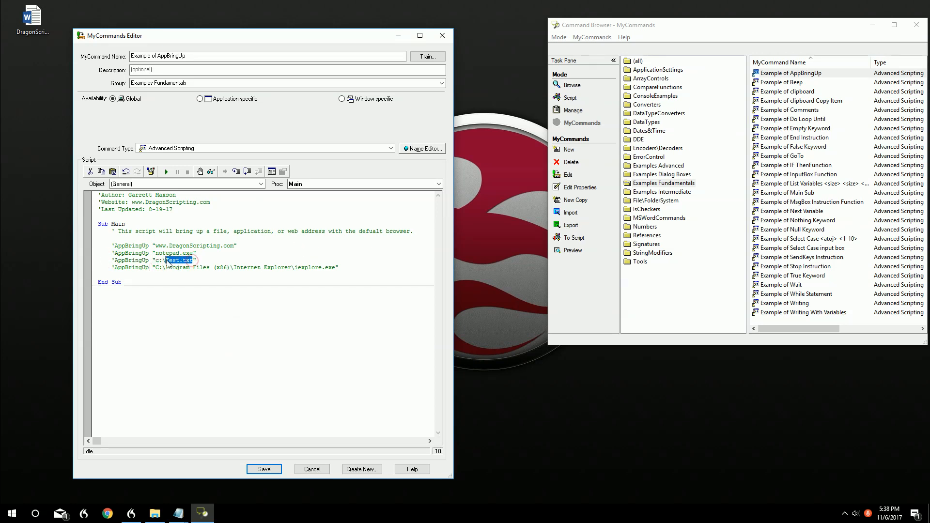
{"action": "left_click", "coordinate": [193, 261]}
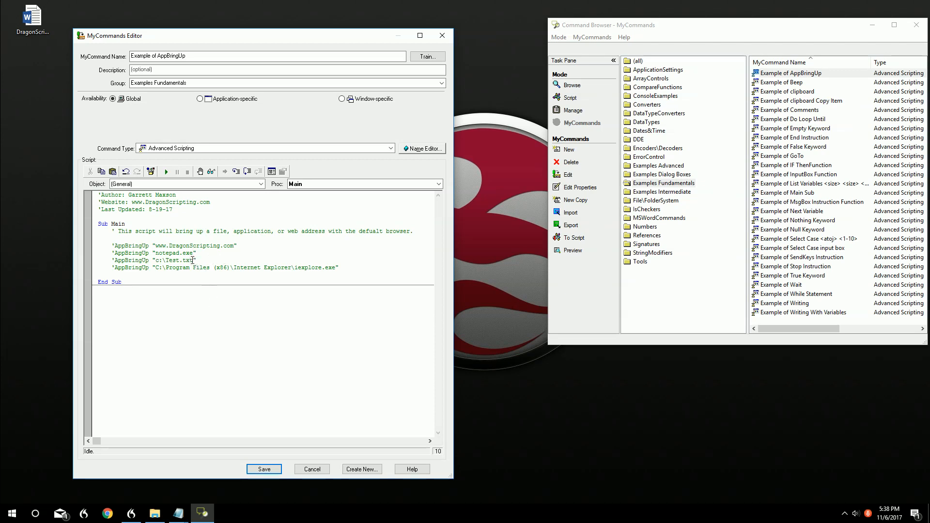
{"action": "double_click", "coordinate": [176, 260]}
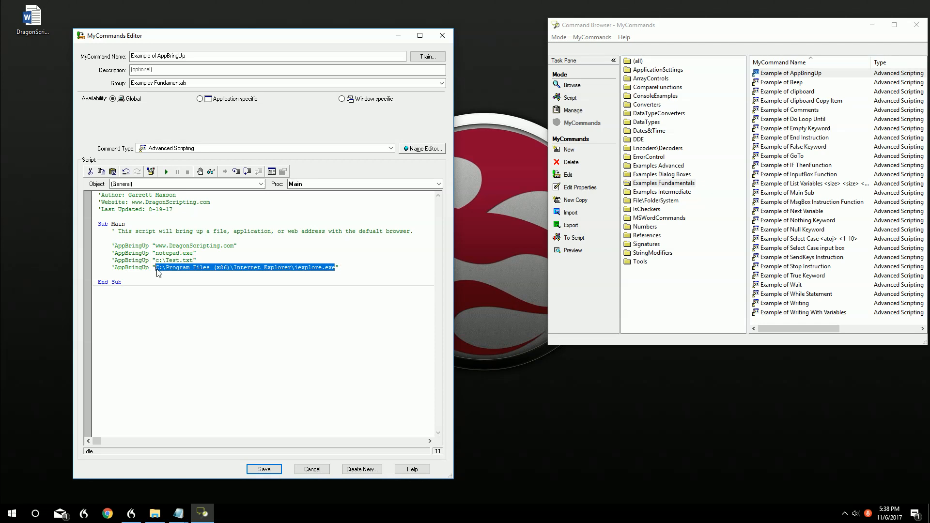
{"action": "left_click", "coordinate": [333, 268]}
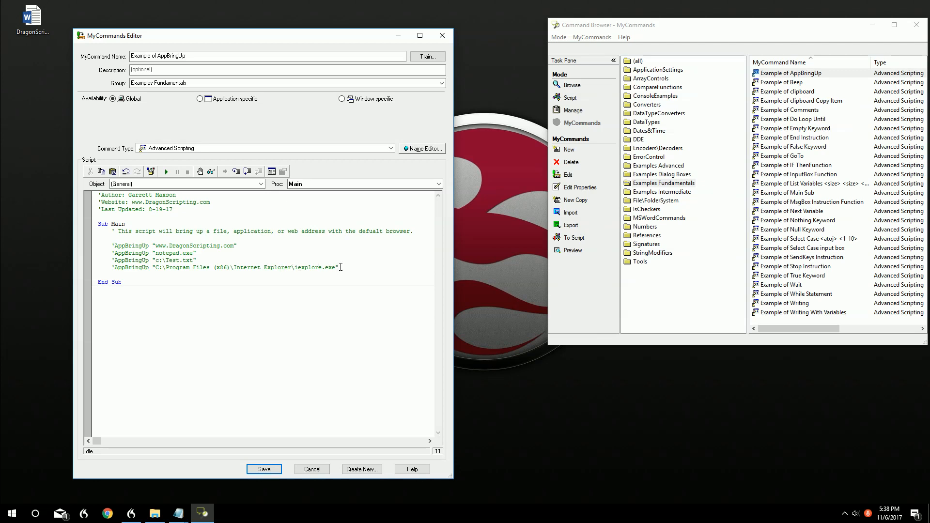
{"action": "double_click", "coordinate": [314, 267]}
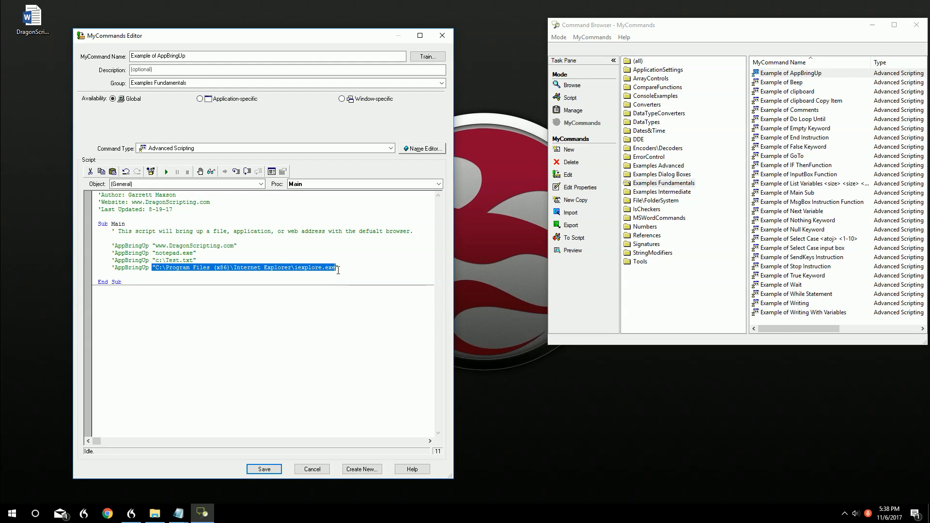
{"action": "left_click", "coordinate": [179, 281]}
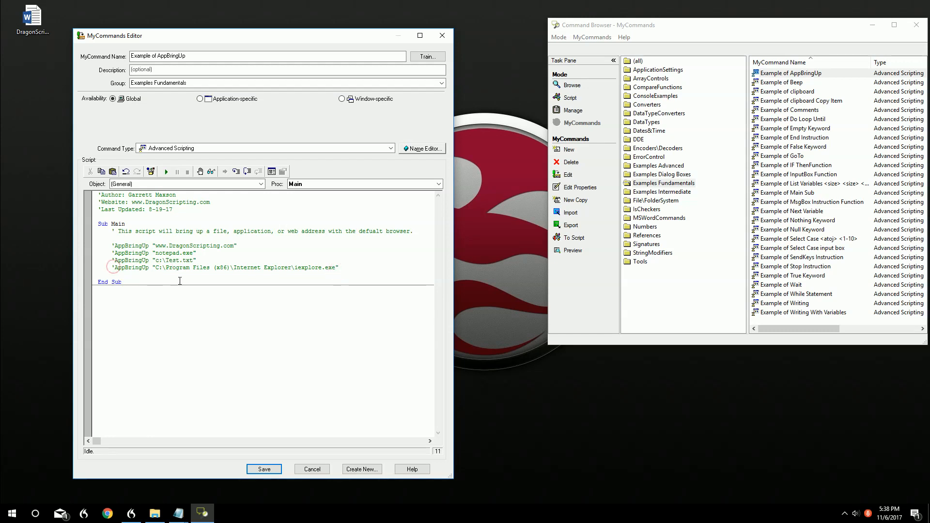